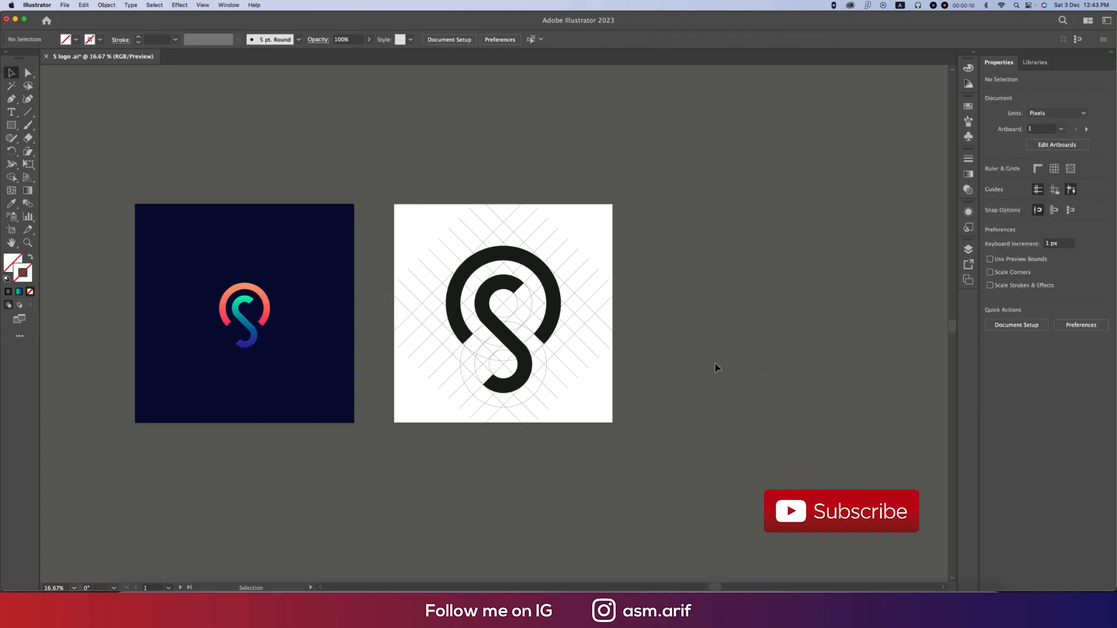
# Step: Start a new document from File > New to reach the 2000 × 2000 px preset
pyautogui.click(66, 5)
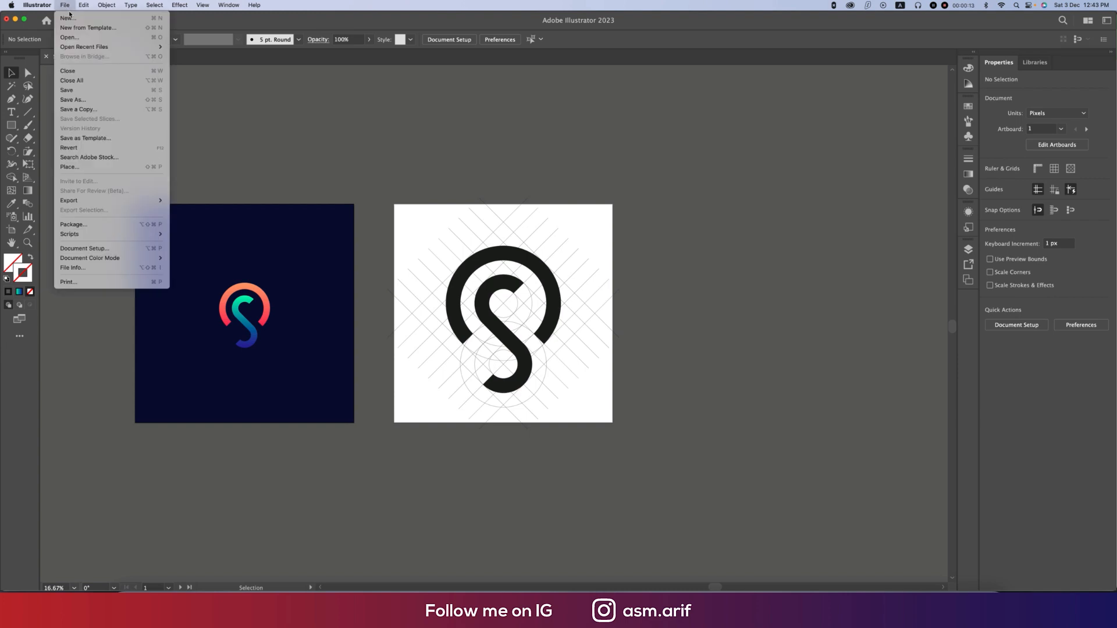
pyautogui.click(68, 21)
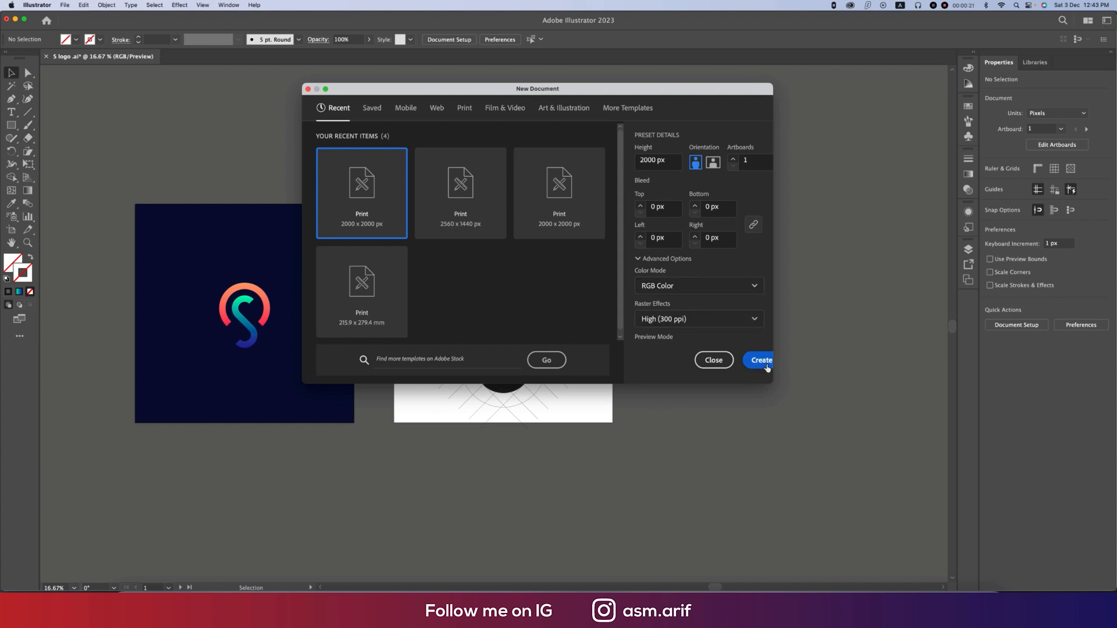
# Step: Create the 2000 px square document and draw the grid of evenly spaced vertical and horizontal lines
pyautogui.click(758, 361)
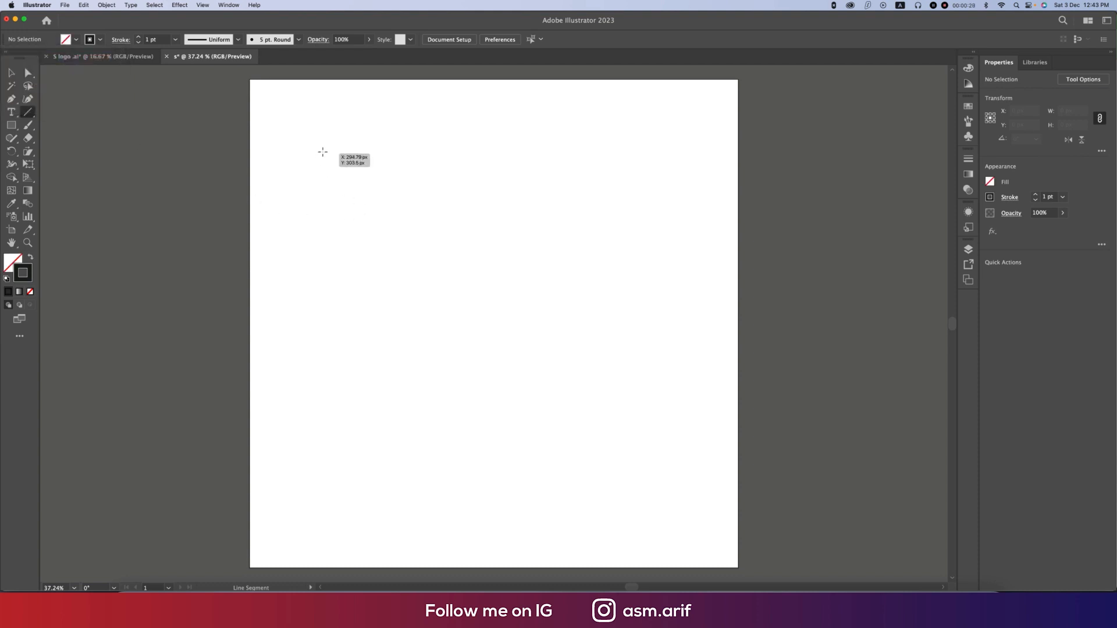
pyautogui.moveTo(315, 140); pyautogui.dragTo(315, 491)
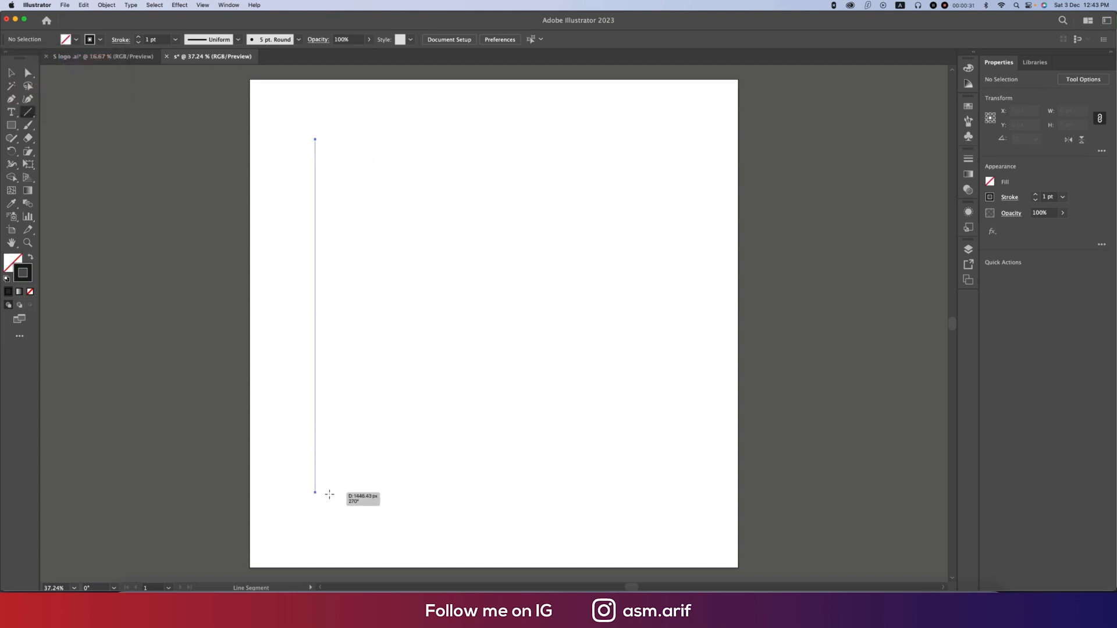
pyautogui.click(9, 72)
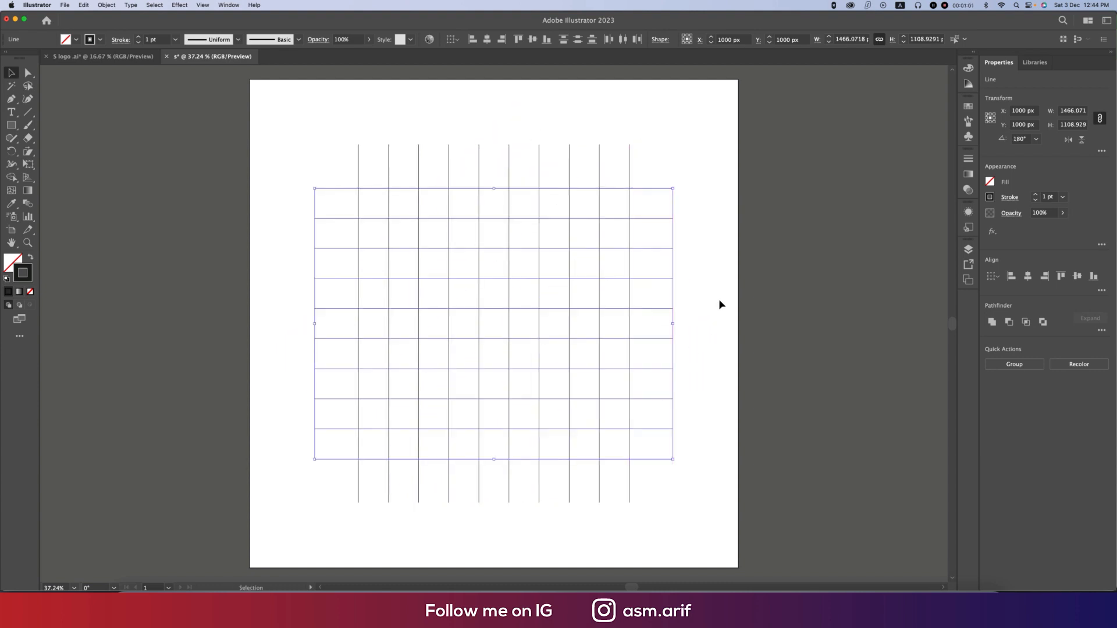
pyautogui.click(1036, 140)
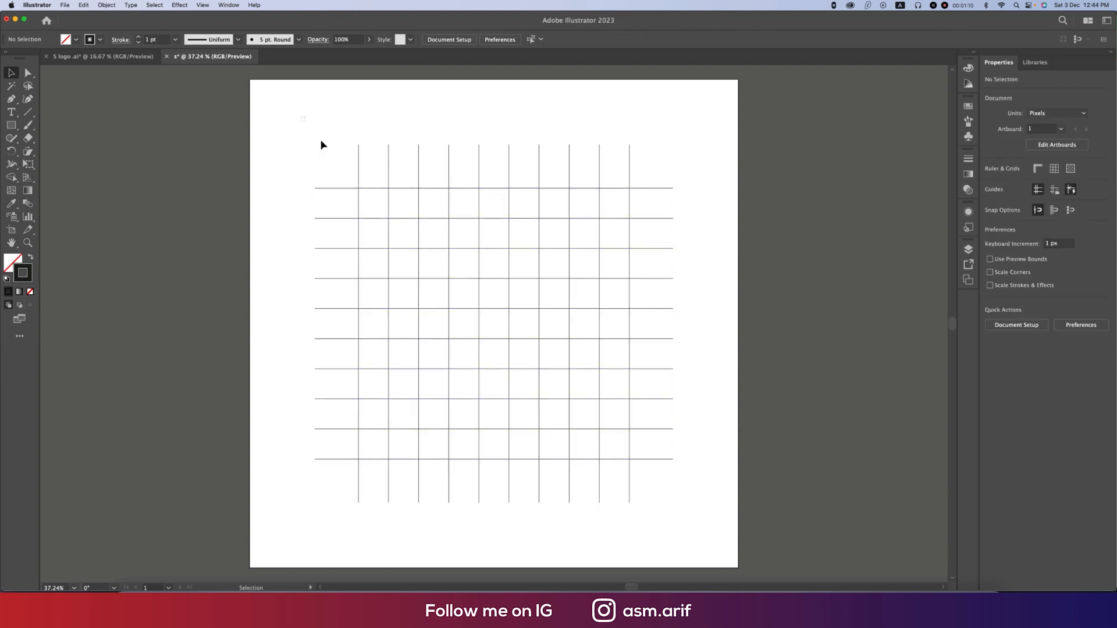
pyautogui.click(494, 322)
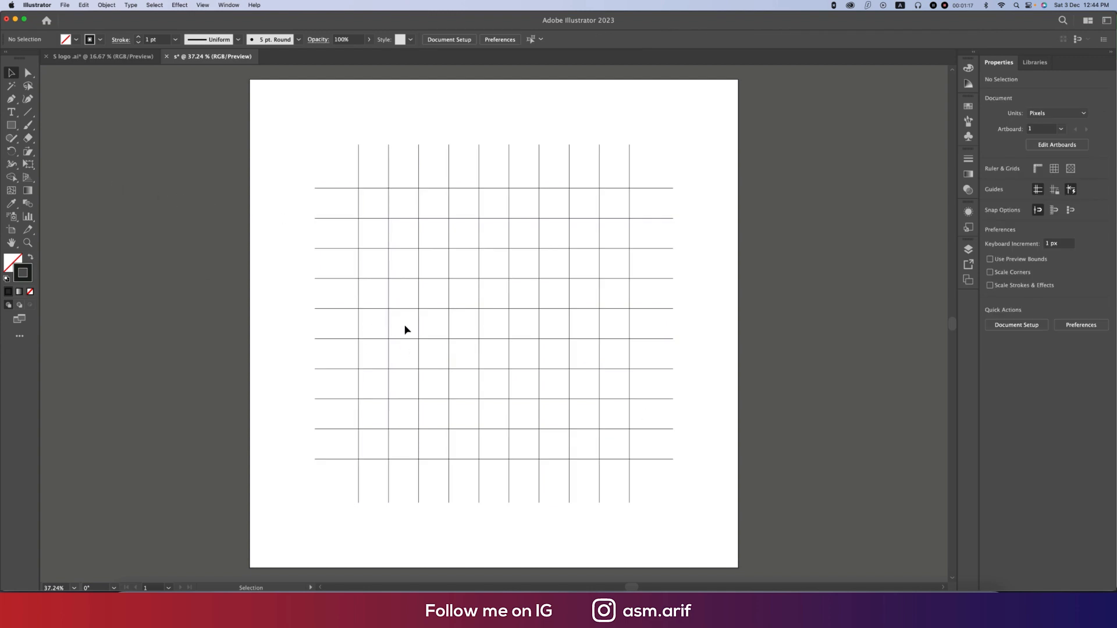
pyautogui.moveTo(534, 331)
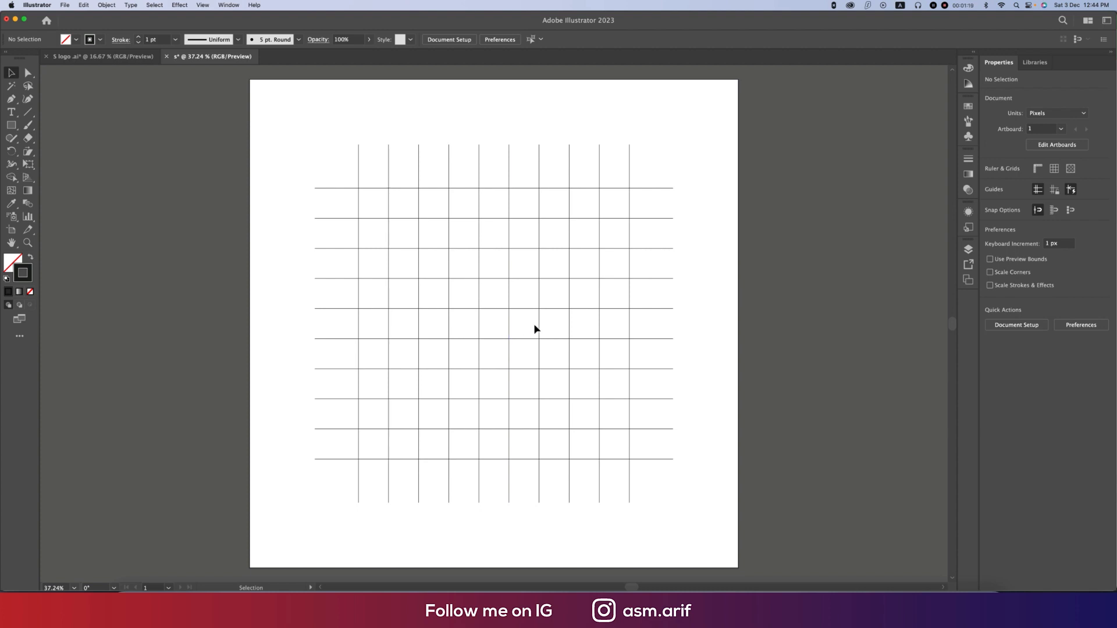
pyautogui.moveTo(530, 312)
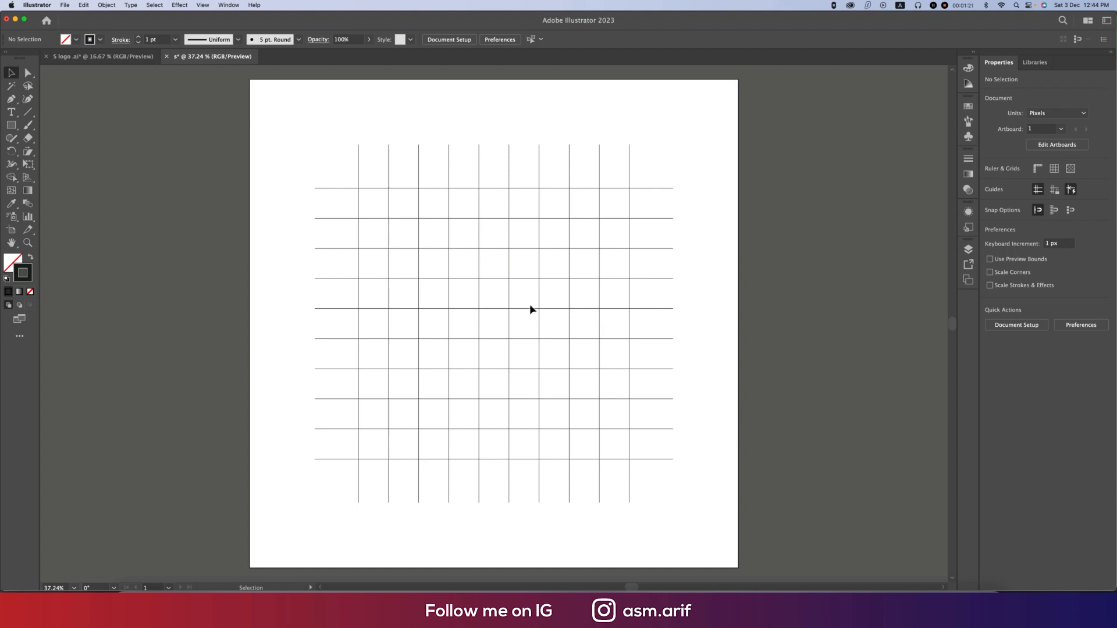
pyautogui.moveTo(231, 395)
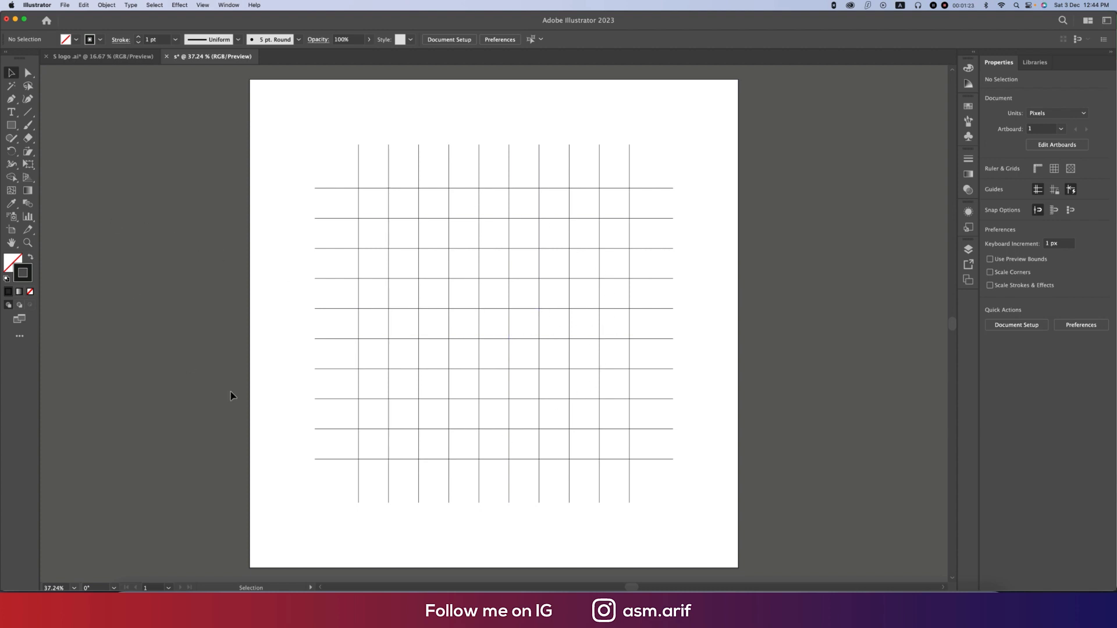
pyautogui.moveTo(468, 330)
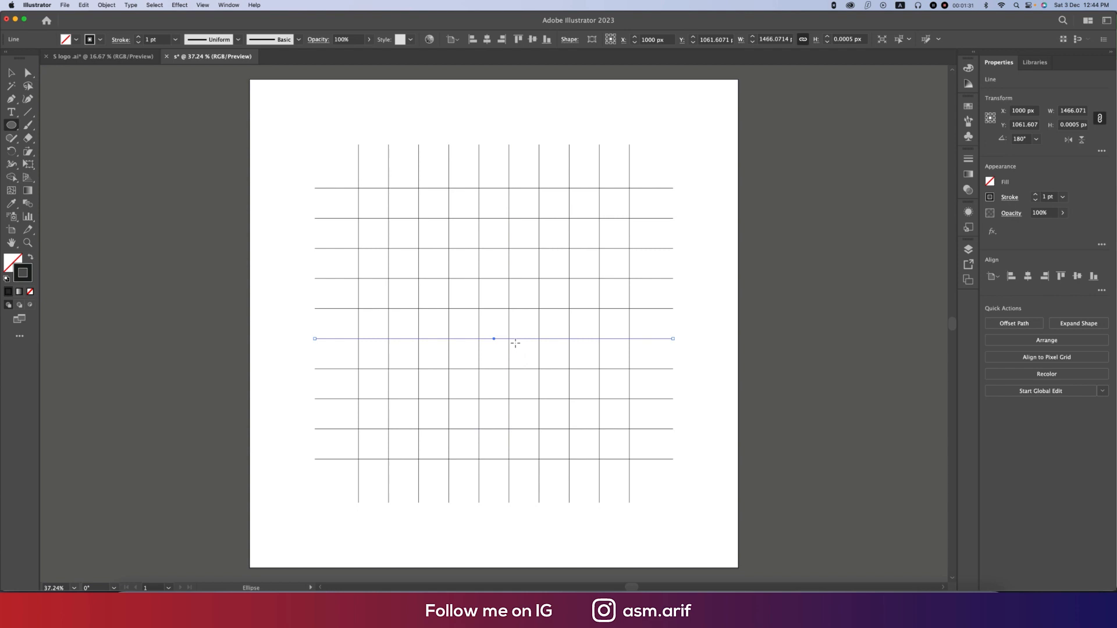
# Step: Draw a circle at the grid centre, scale copies outward into four concentric rings, and copy the set beside the artboard
pyautogui.moveTo(494, 338); pyautogui.dragTo(526, 370)
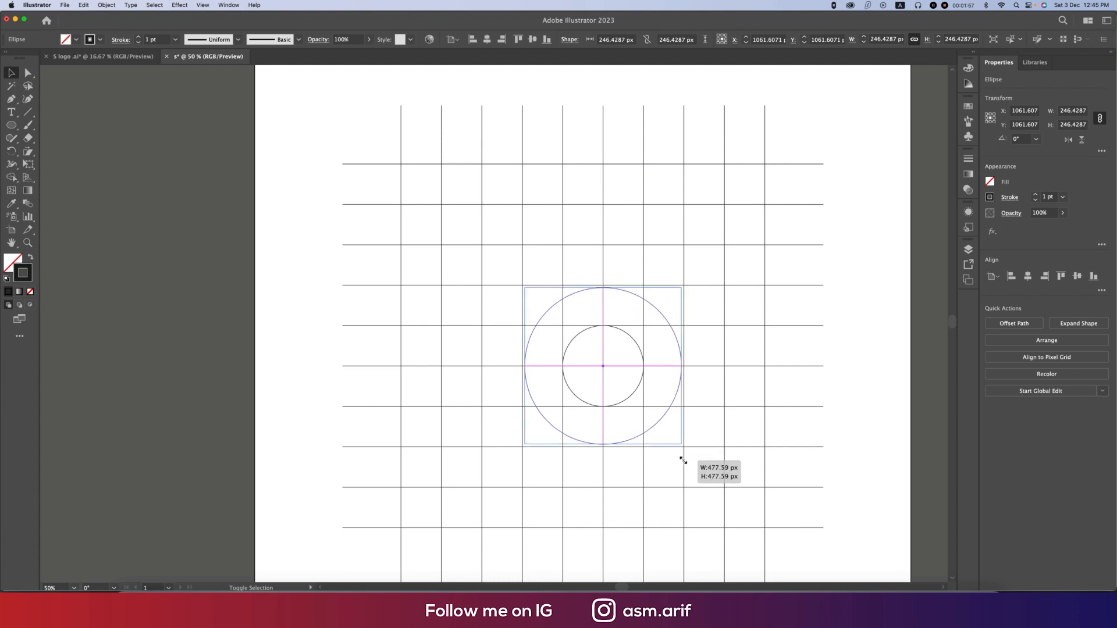
pyautogui.moveTo(681, 455); pyautogui.dragTo(726, 500)
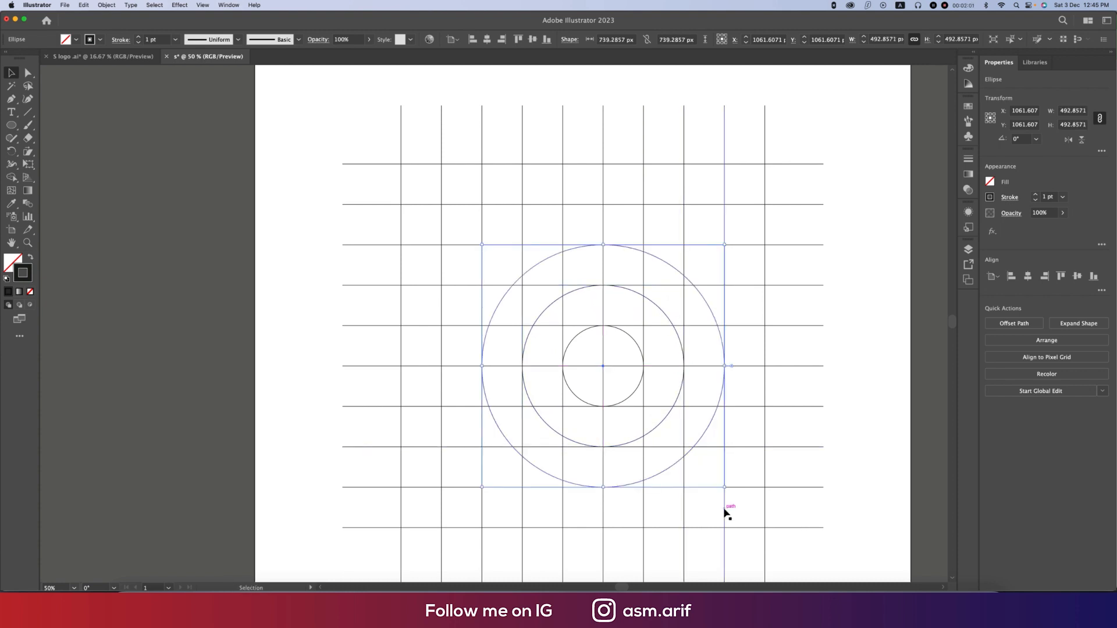
pyautogui.moveTo(724, 486); pyautogui.dragTo(755, 527)
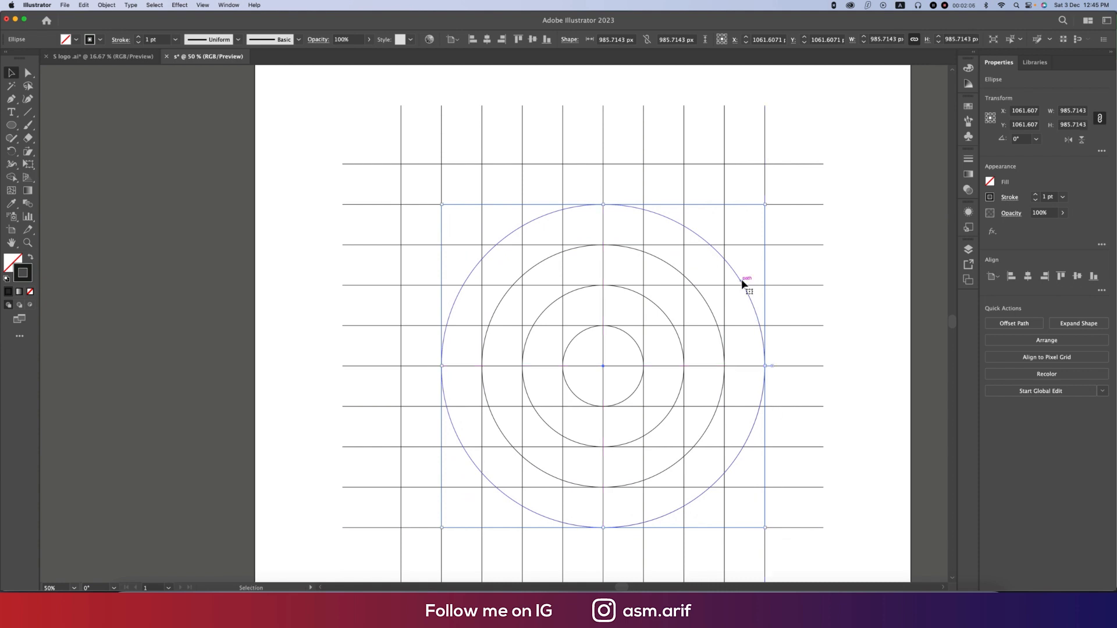
pyautogui.click(871, 384)
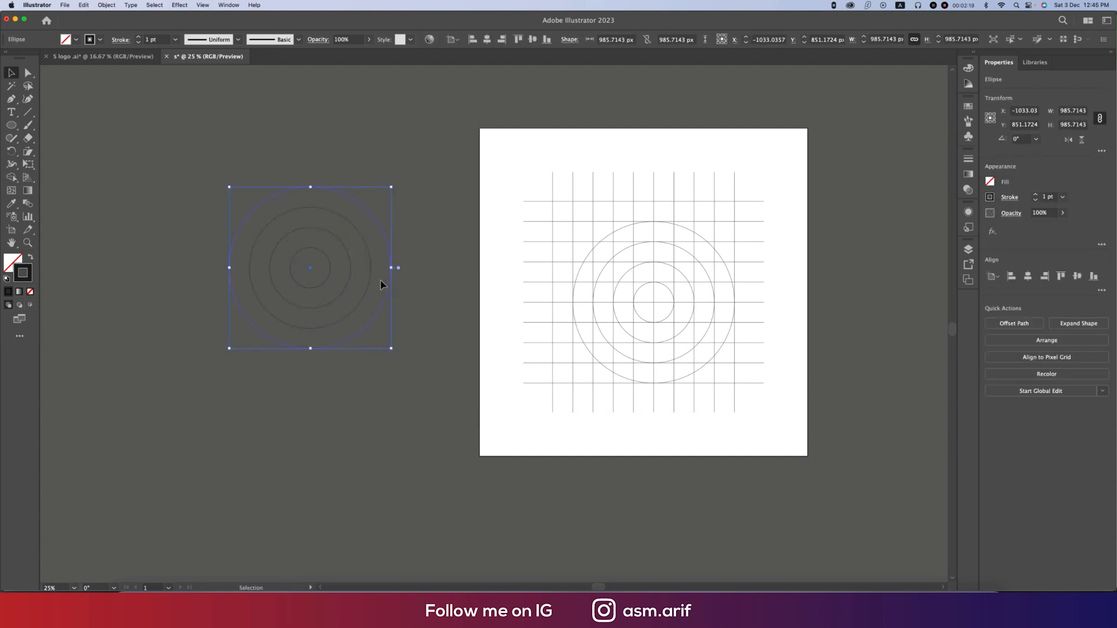
# Step: Move the copied circles above-left of the first set and select everything for merging into the S
pyautogui.moveTo(310, 268); pyautogui.dragTo(597, 246)
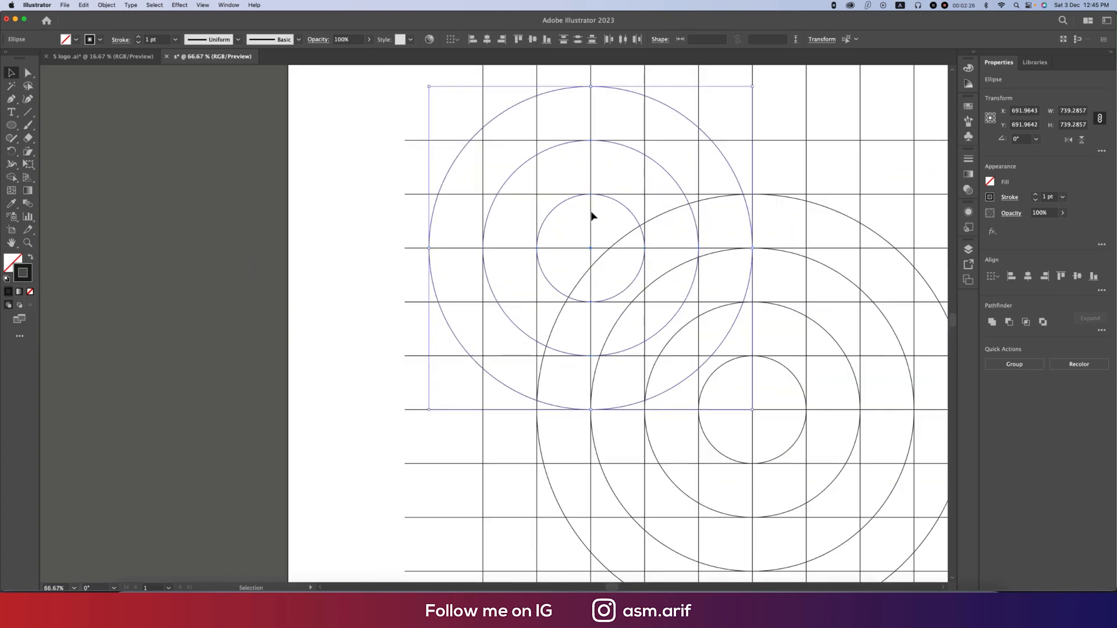
pyautogui.press('cmd+-')
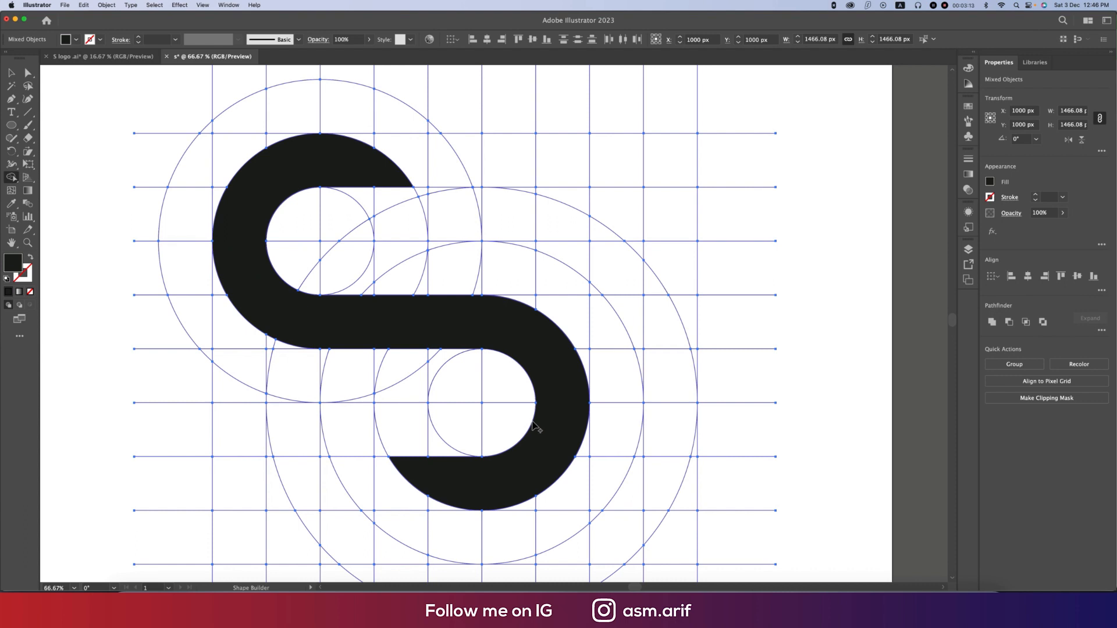
# Step: Add the outer arc around the rotated black S with the Shape Builder
pyautogui.click(537, 426)
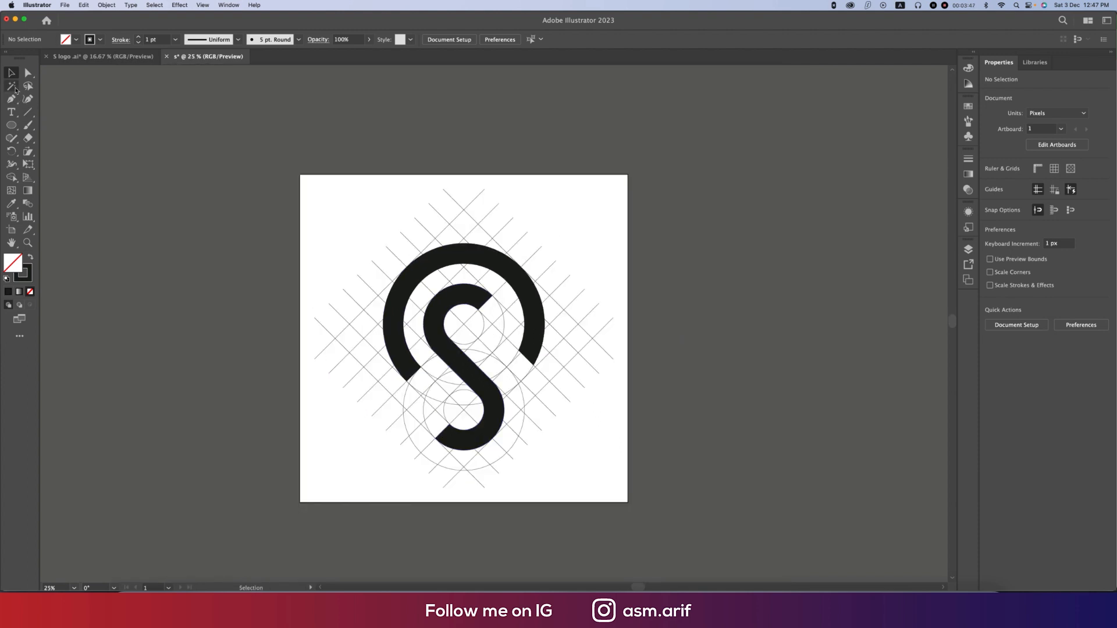
# Step: Select and clear the construction grid, then pick up the red-to-orange gradient onto the arc
pyautogui.press('cmd+a')
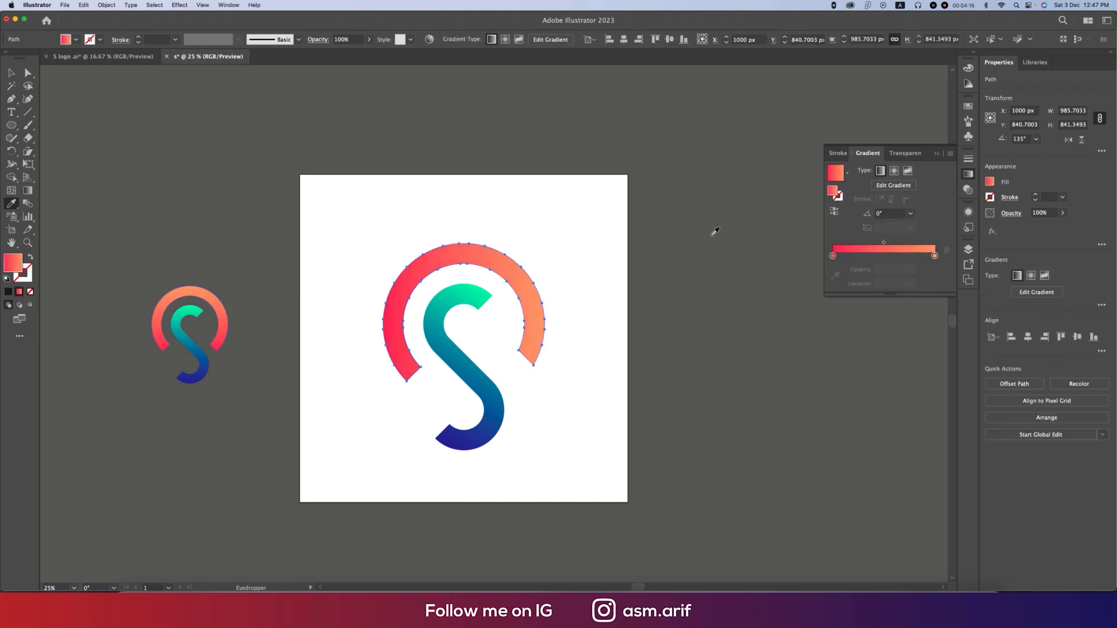
pyautogui.click(910, 214)
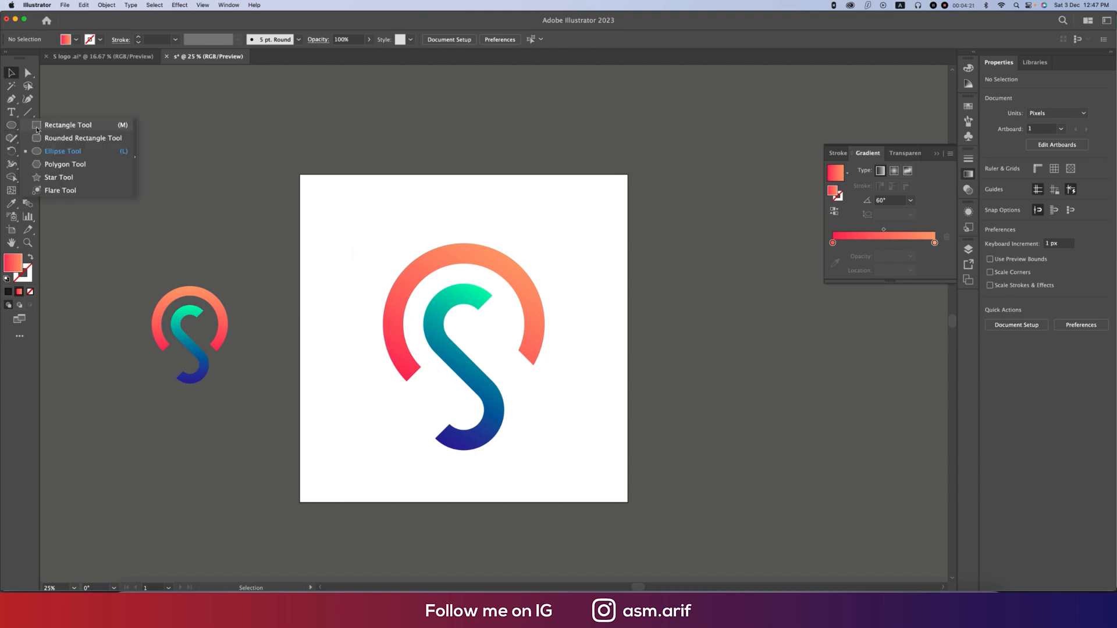
# Step: Draw a navy 2000 × 2000 px square over the artboard and send it behind the logo
pyautogui.moveTo(300, 176); pyautogui.dragTo(601, 503)
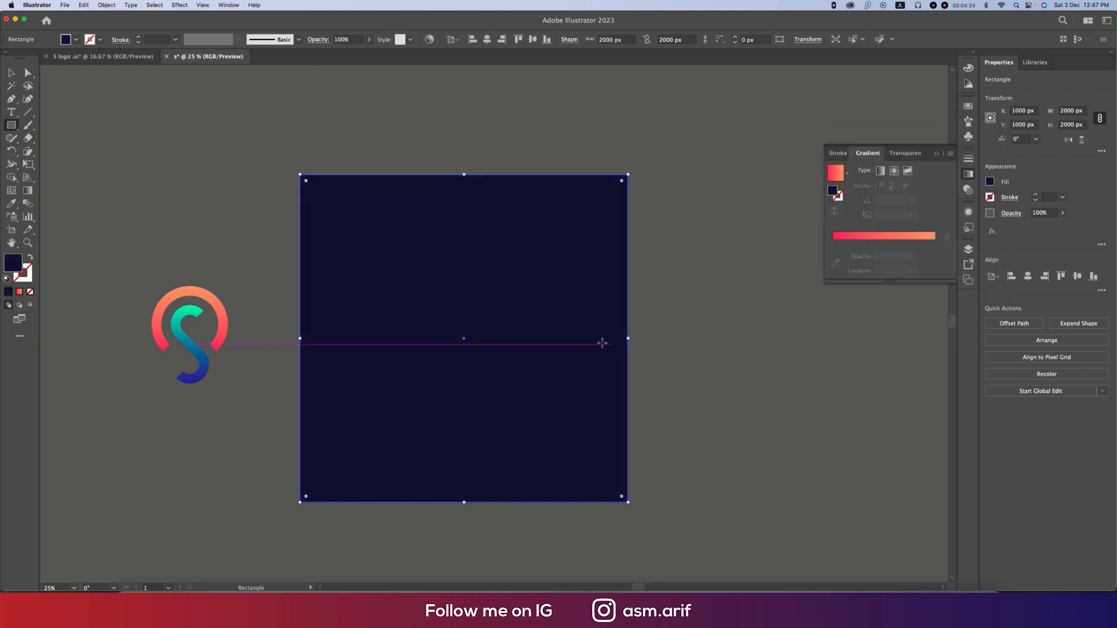
pyautogui.rightClick(600, 343)
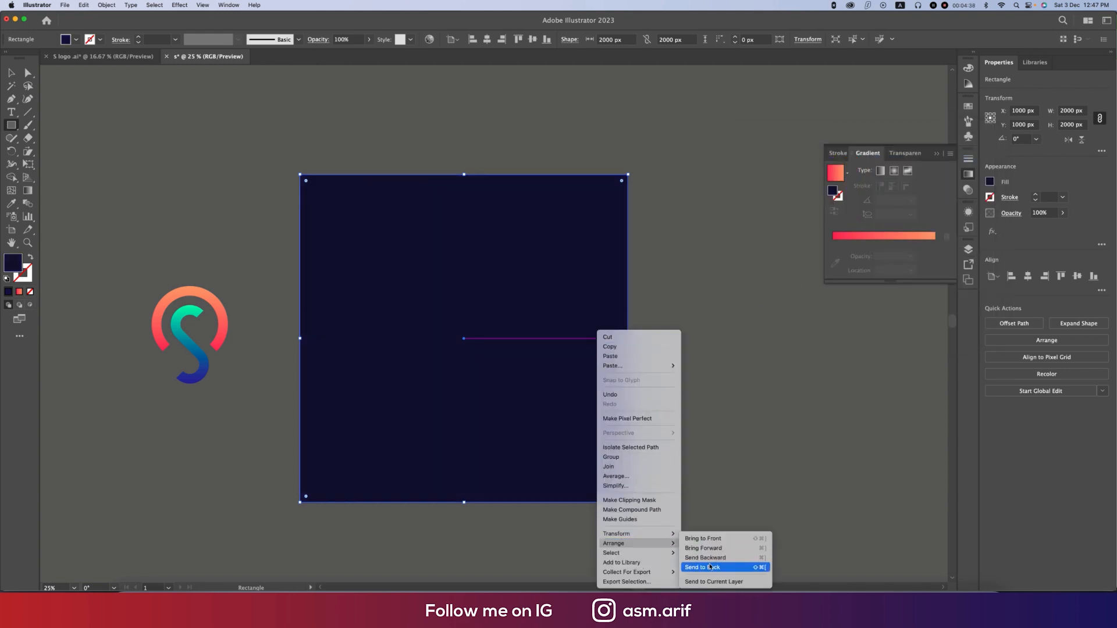
pyautogui.click(707, 568)
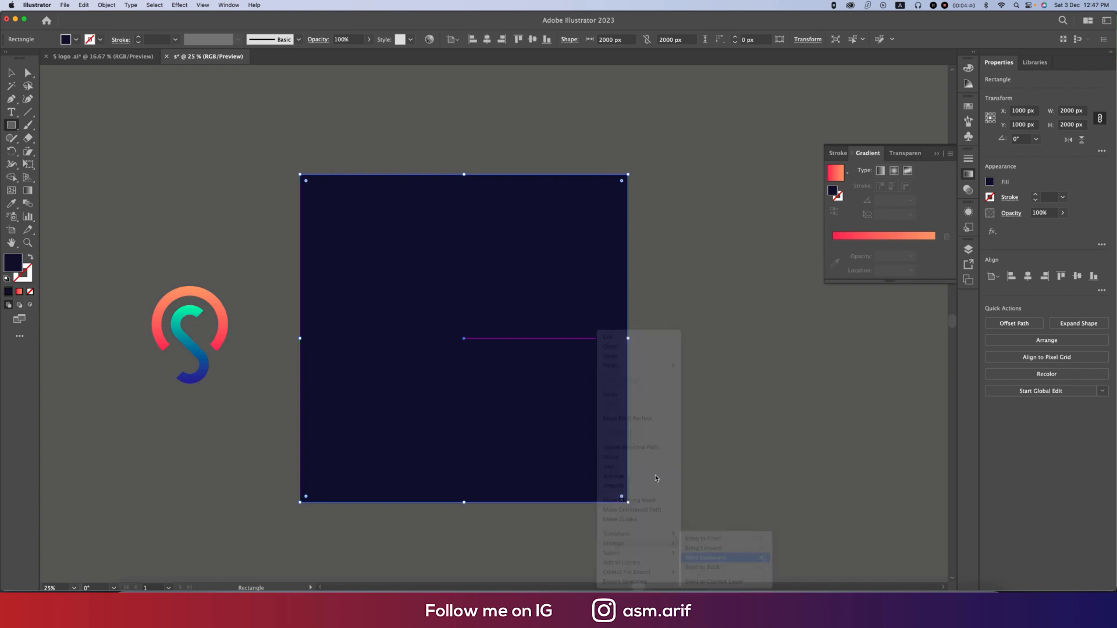